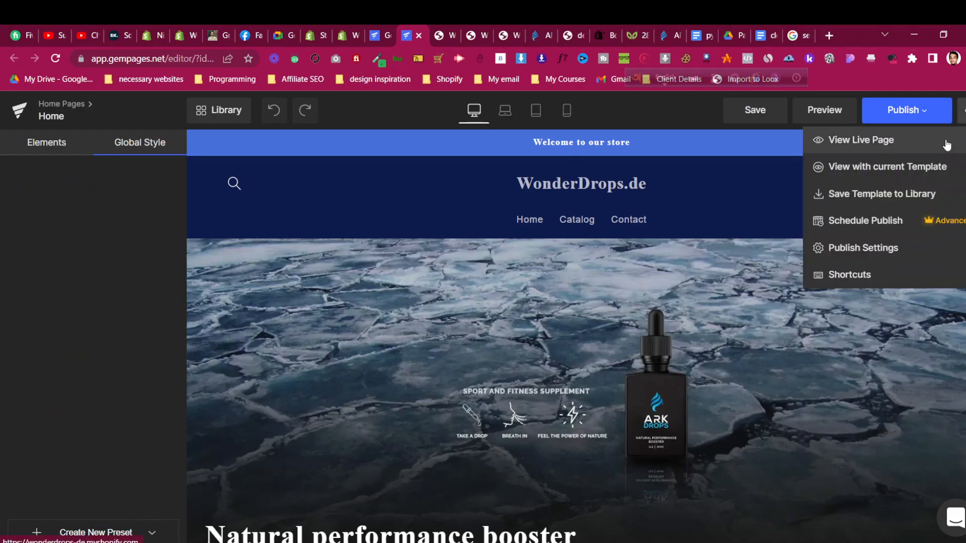
Return to the Home Pages list in the GemPages dashboard showing Shopify Default Template and Home.
{"action": "left_click", "coordinate": [860, 139]}
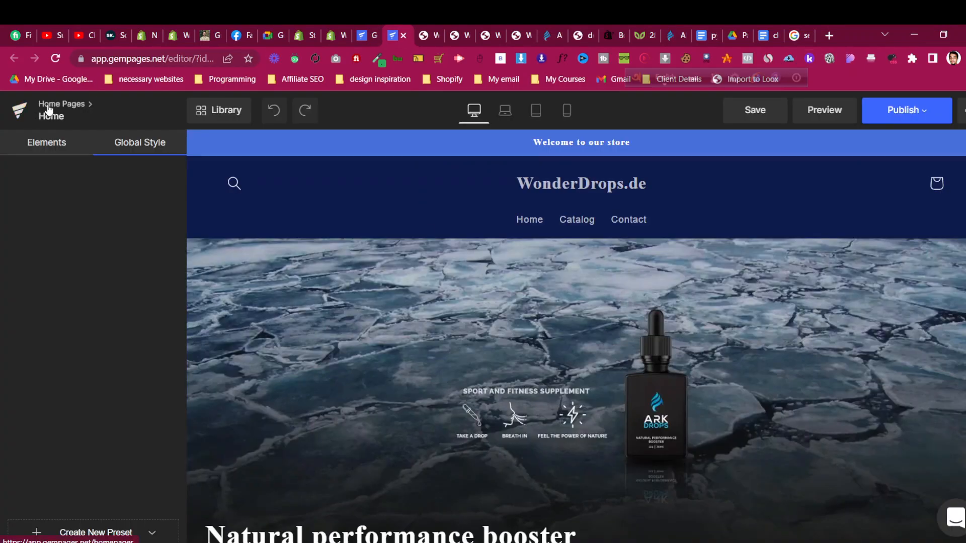
{"action": "left_click", "coordinate": [61, 103]}
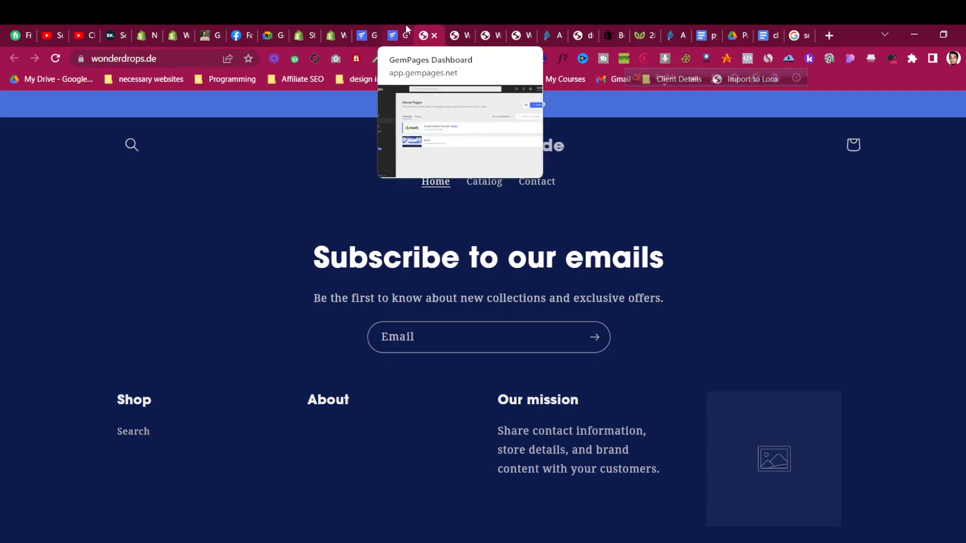
{"action": "left_click", "coordinate": [397, 35]}
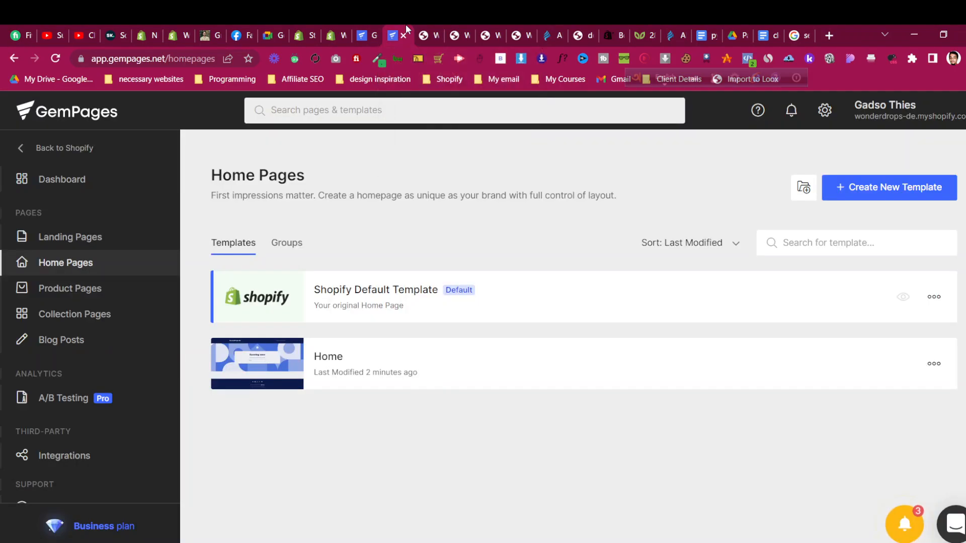
{"action": "mouse_move", "coordinate": [756, 369]}
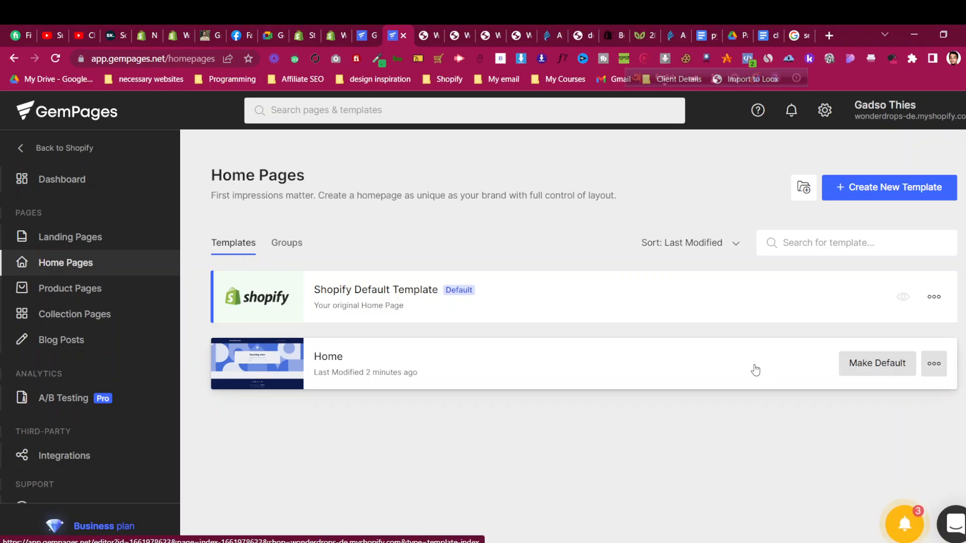
{"action": "mouse_move", "coordinate": [764, 374]}
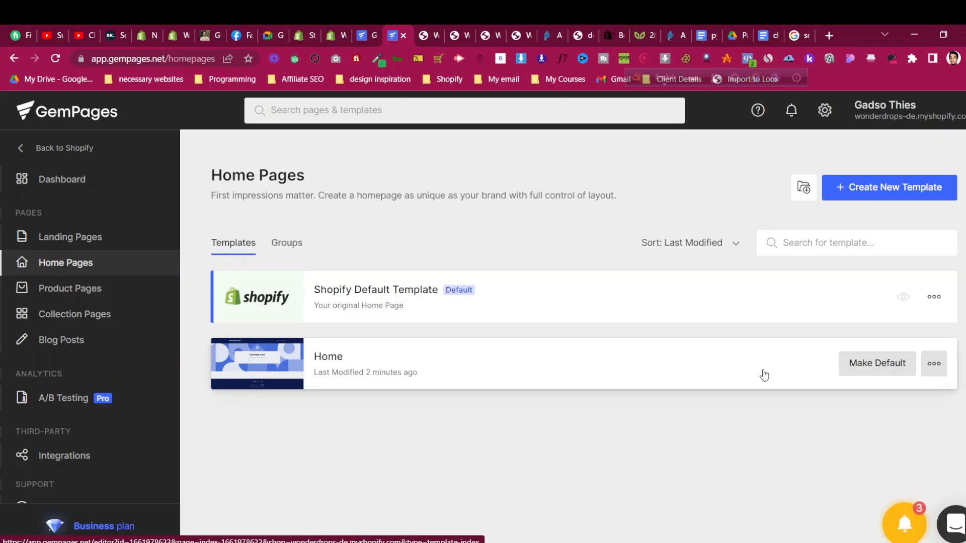
Make the Home template the default homepage and confirm.
{"action": "left_click", "coordinate": [876, 363]}
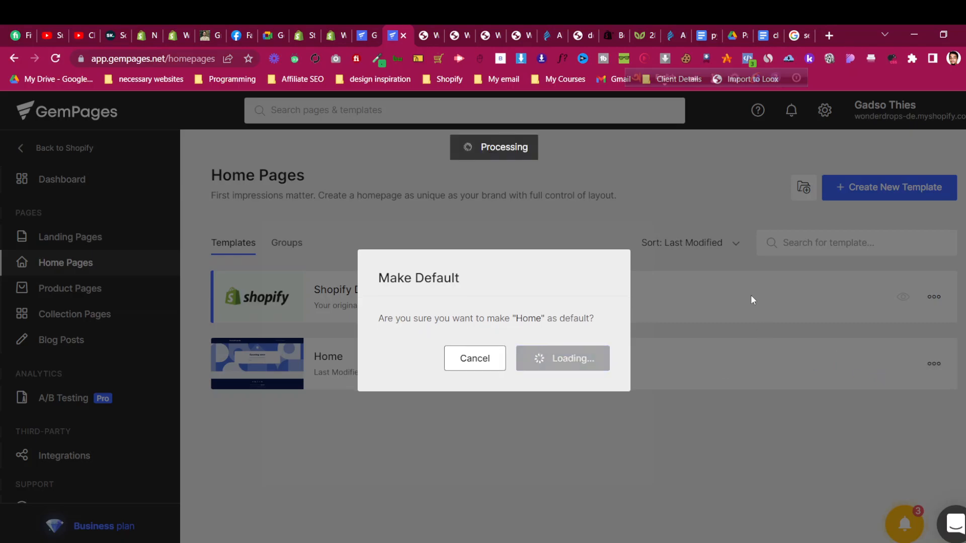
{"action": "mouse_move", "coordinate": [556, 303]}
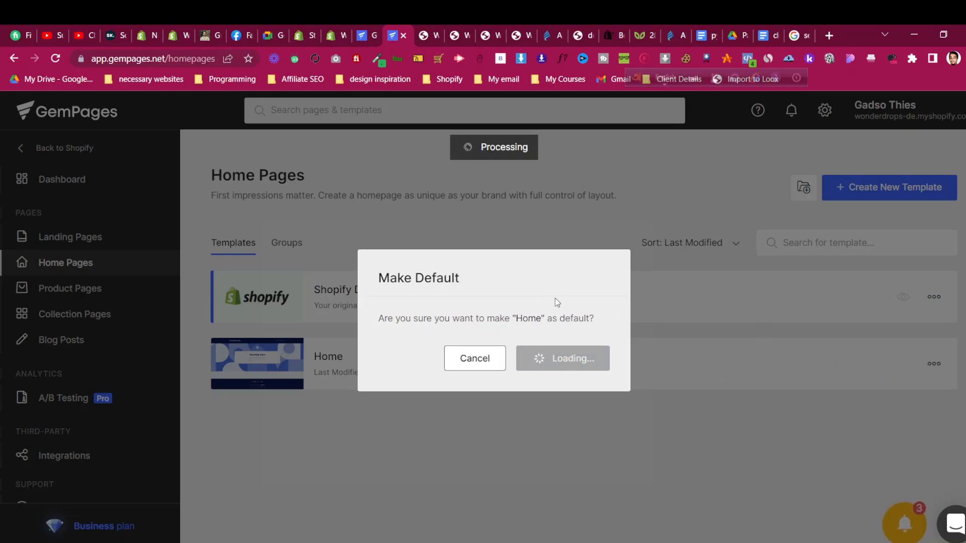
{"action": "mouse_move", "coordinate": [526, 286]}
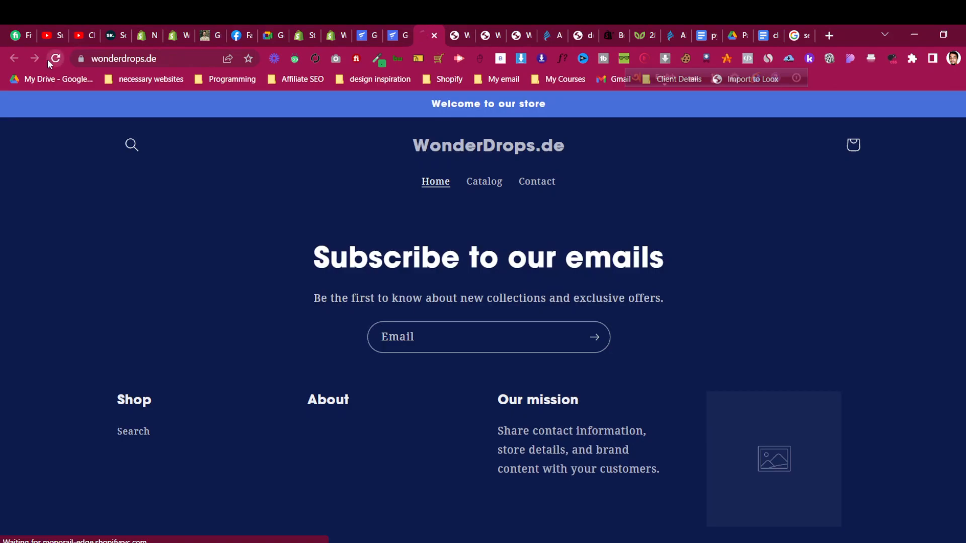
Reload the live wonderdrops.de homepage to check the new design.
{"action": "left_click", "coordinate": [55, 59]}
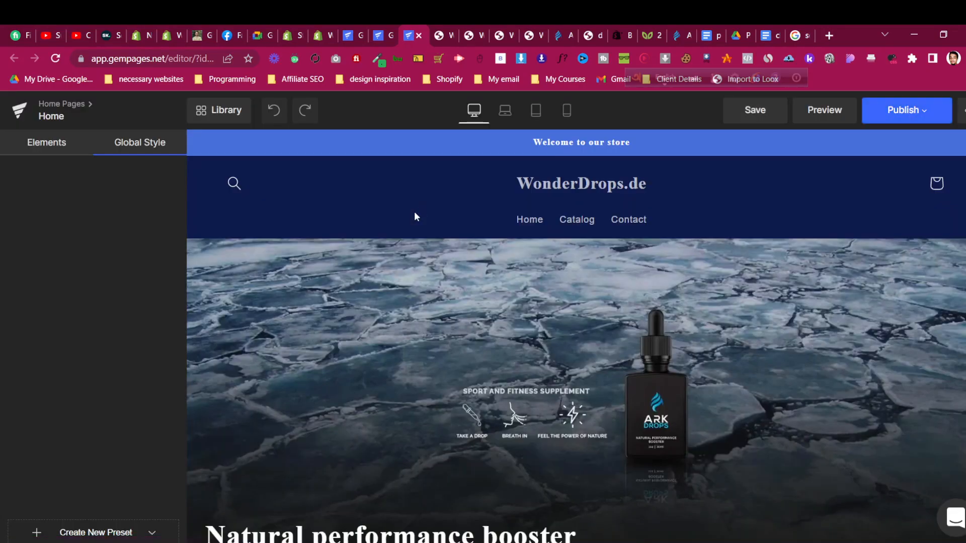
Select the 'Natural performance booster' heading below the hero image in the editor.
{"action": "scroll", "scroll_direction": "down", "scroll_amount": 3}
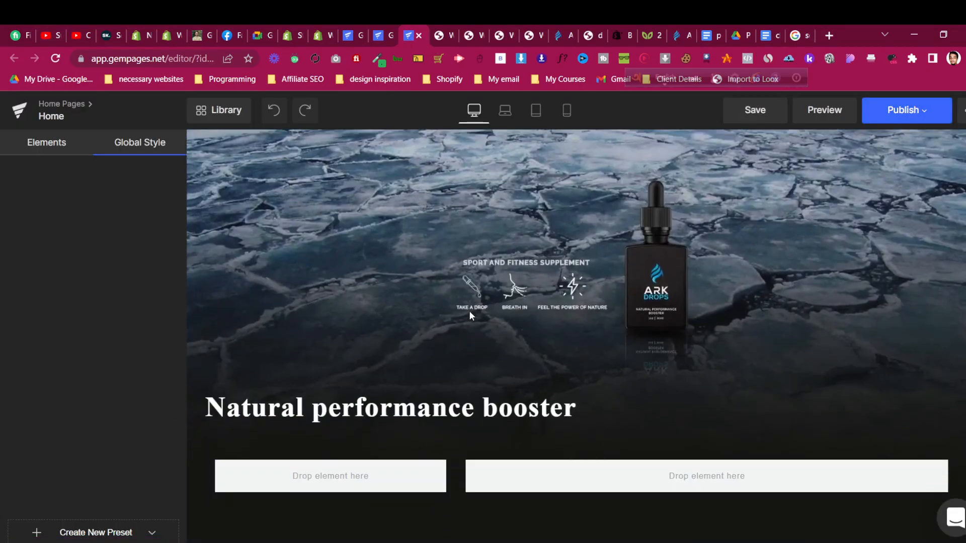
{"action": "mouse_move", "coordinate": [530, 300]}
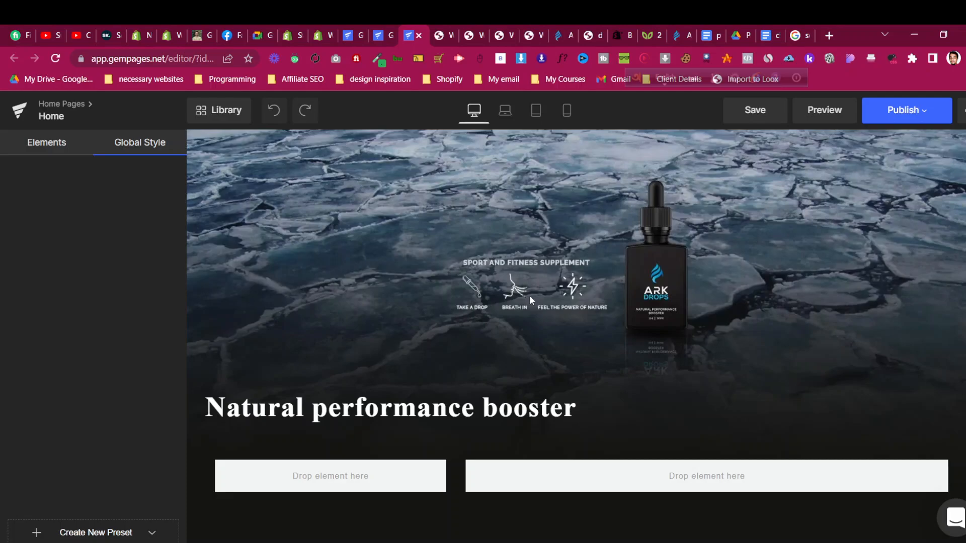
{"action": "left_click", "coordinate": [390, 407]}
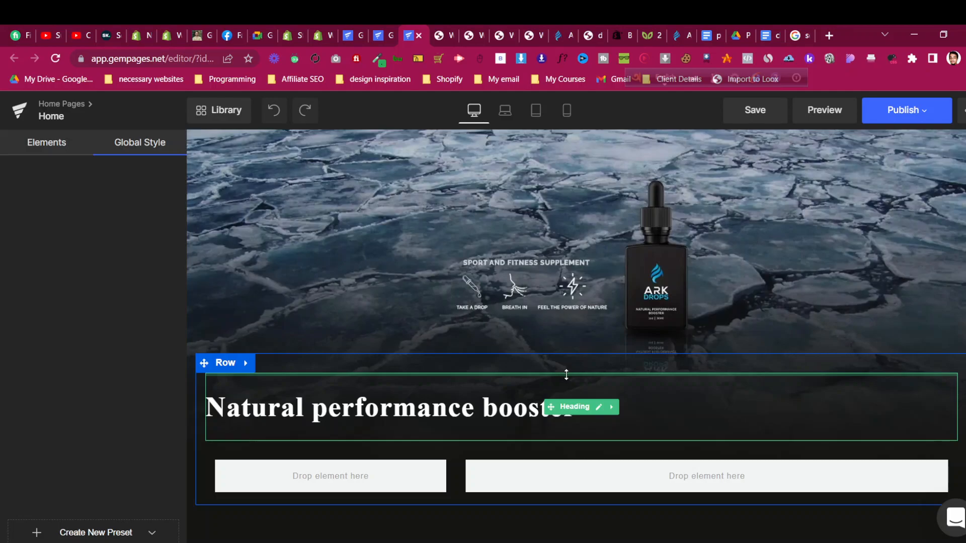
{"action": "mouse_move", "coordinate": [588, 390]}
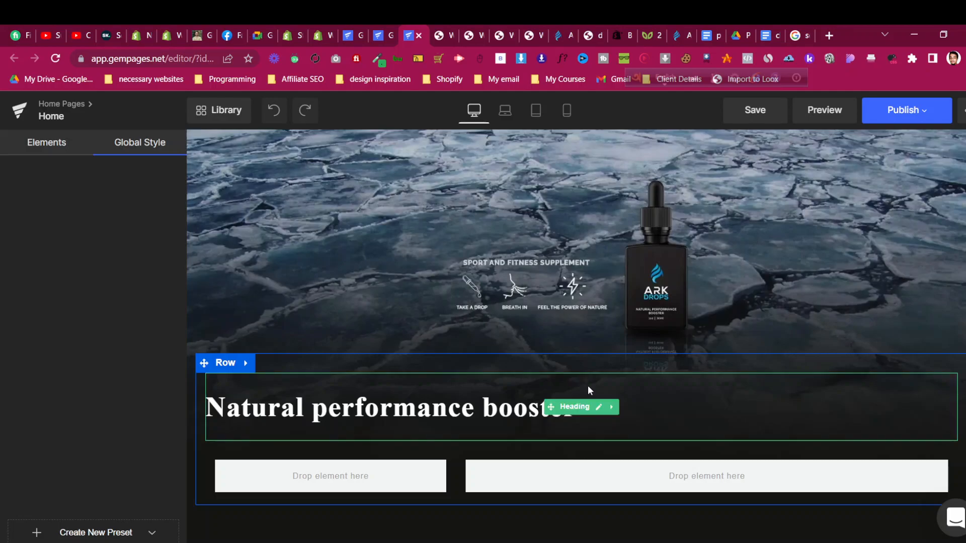